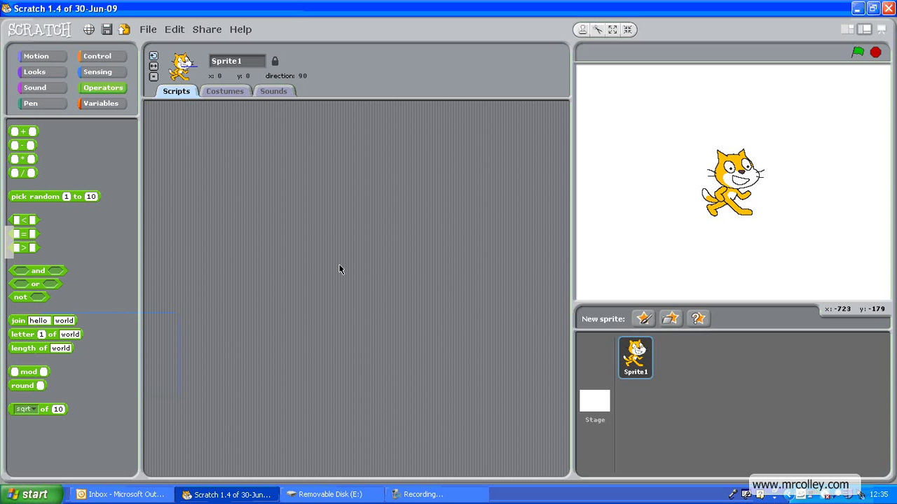
mouse_move(410, 255)
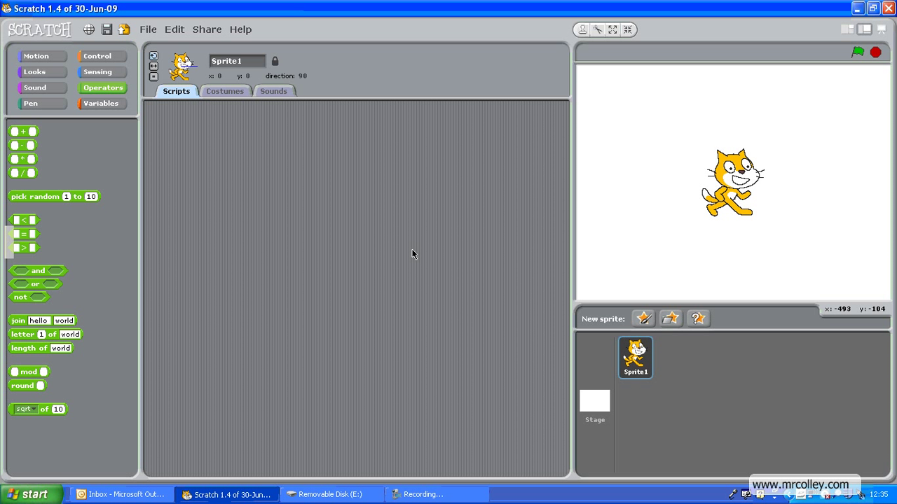
mouse_move(561, 209)
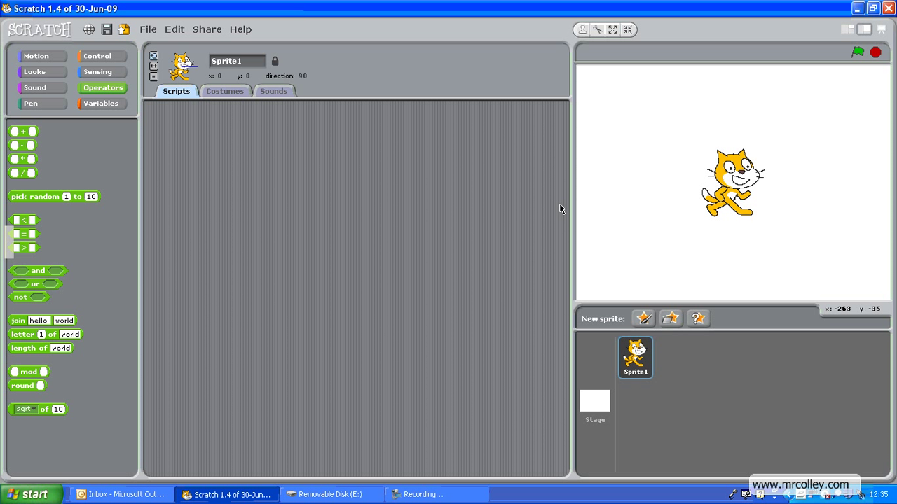
Delete the default cat sprite from the project
right_click(732, 185)
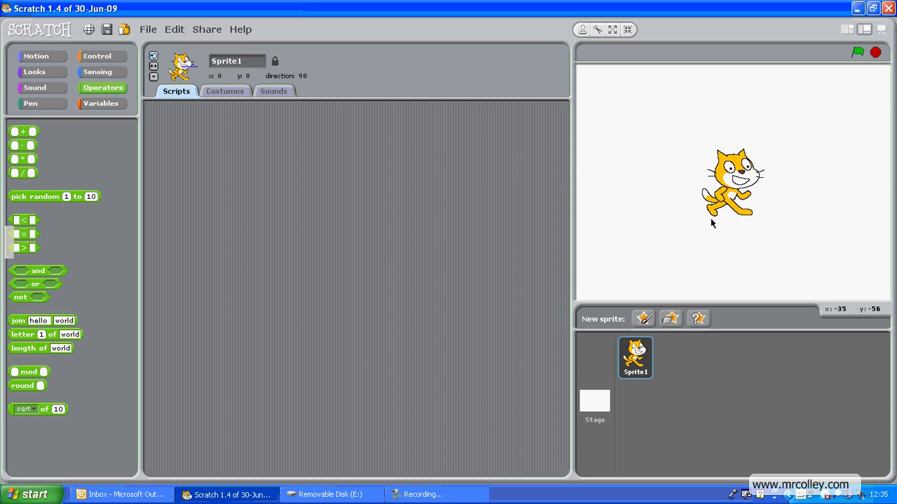
click(594, 405)
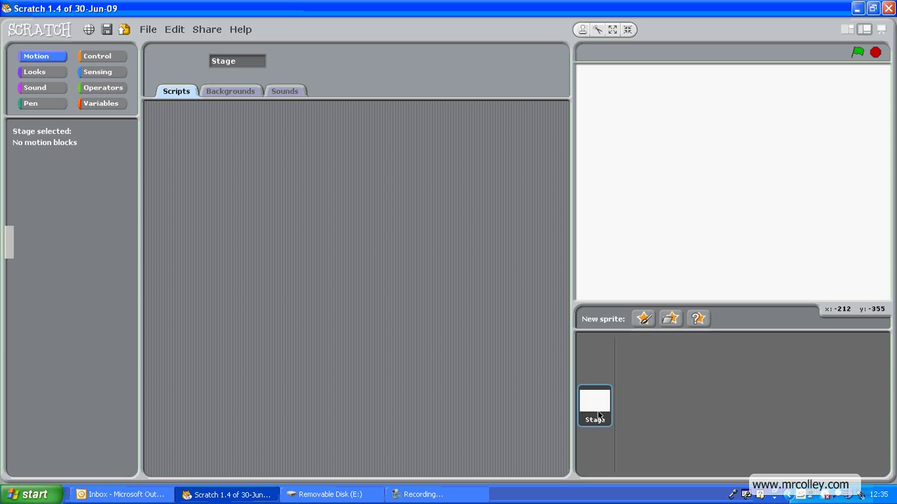
Import the 'stars' background from the Nature folder onto the Stage
click(230, 89)
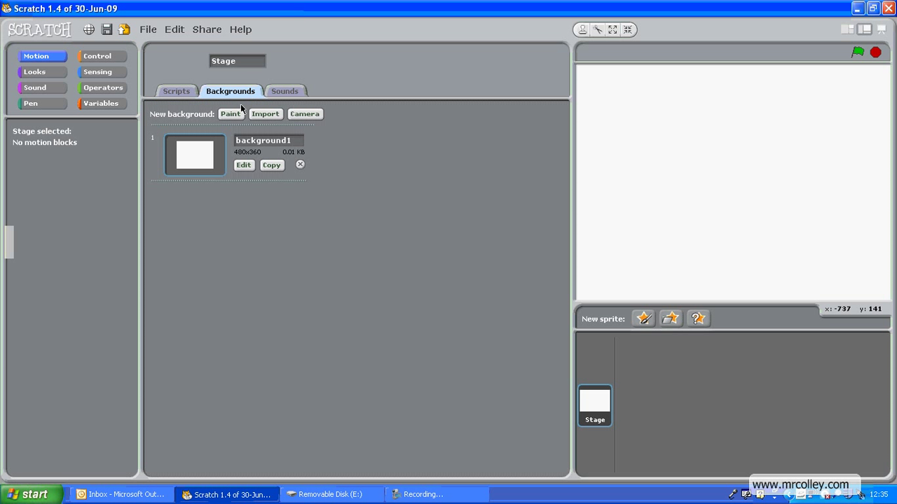
click(264, 114)
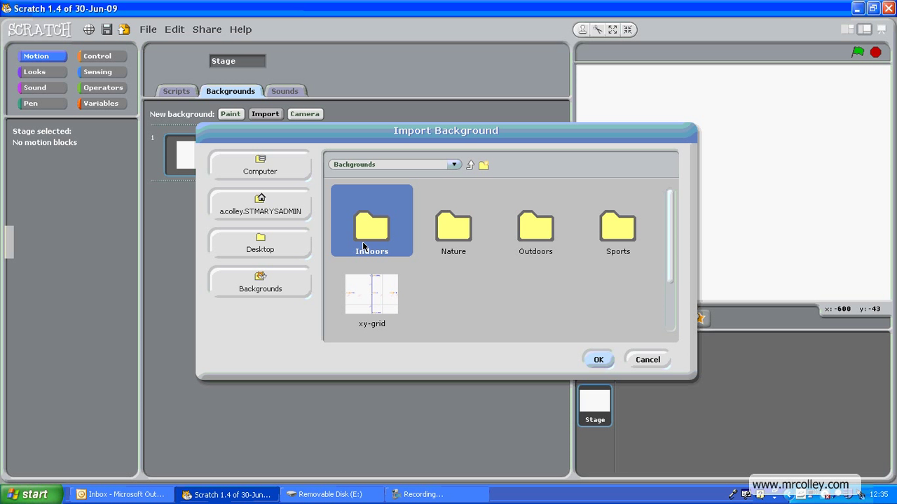
double_click(535, 232)
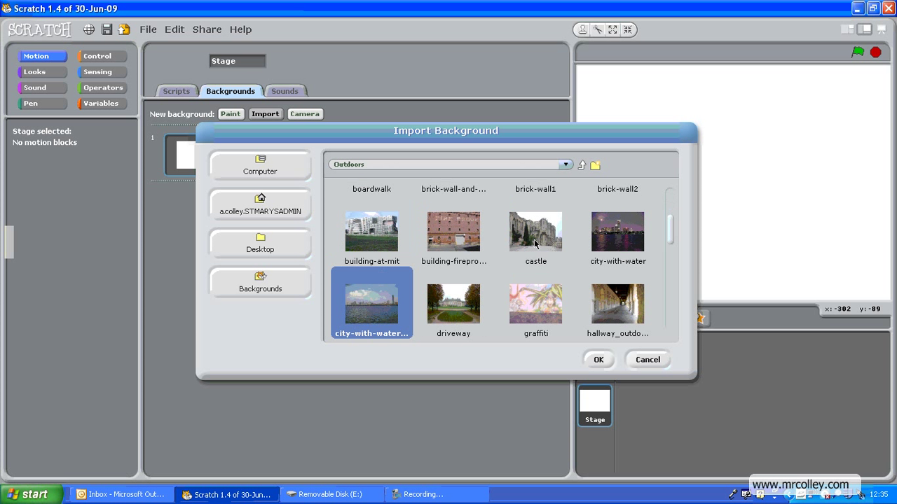
scroll(up, 3)
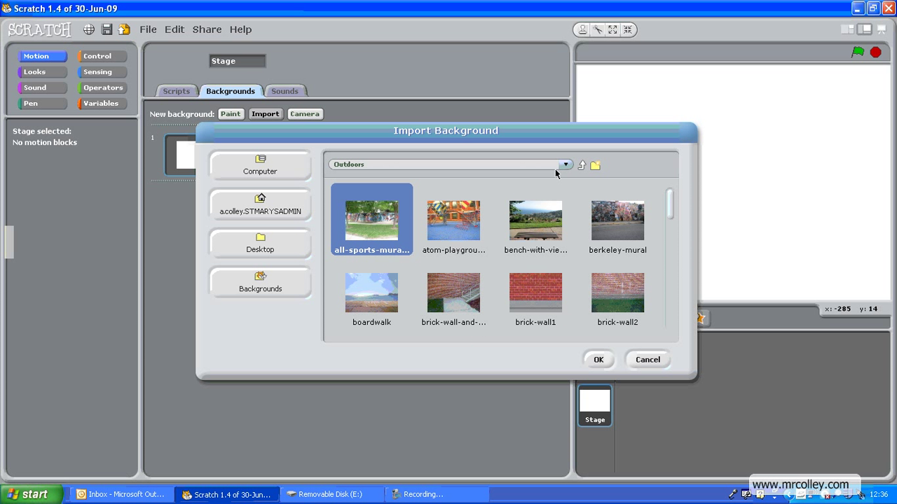
click(582, 166)
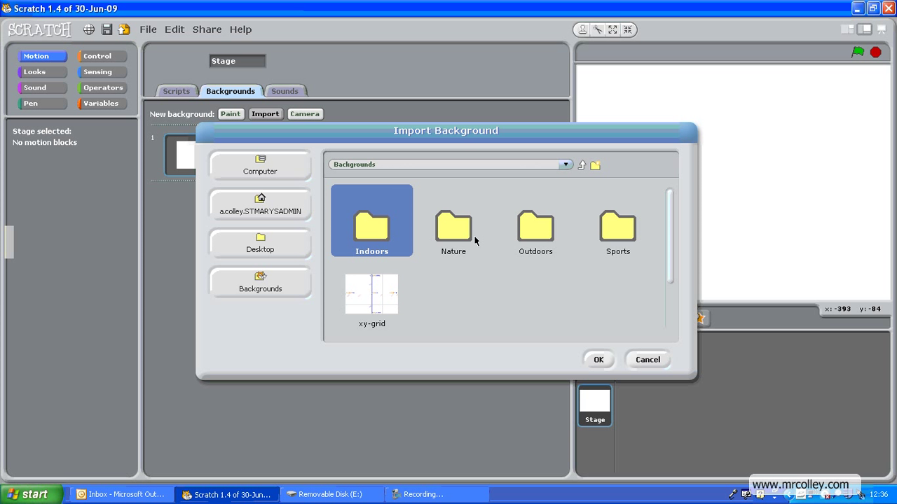
double_click(454, 227)
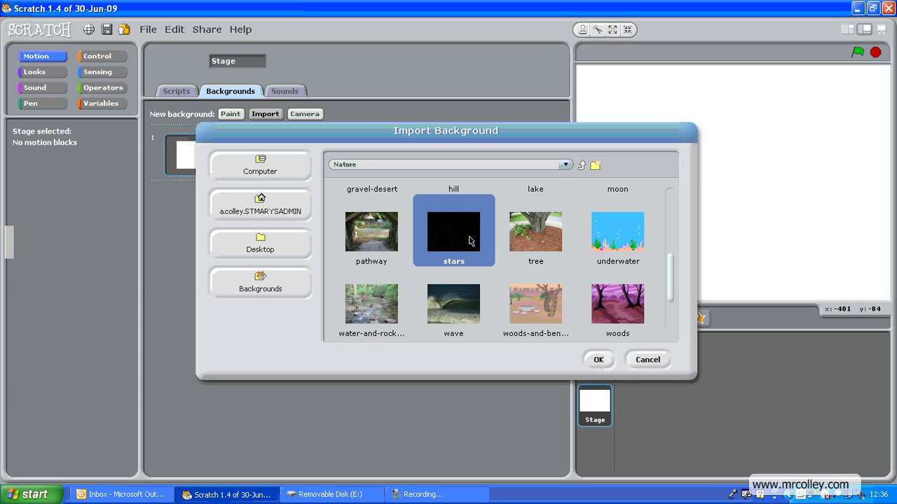
click(597, 359)
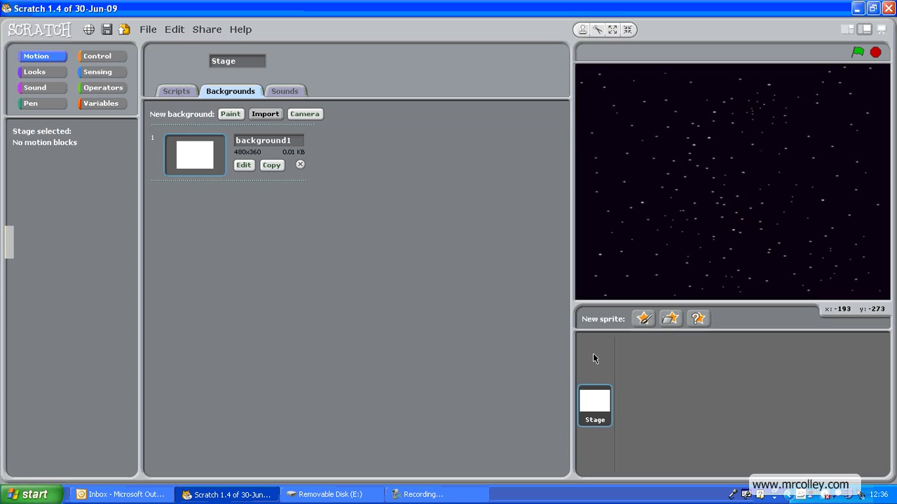
click(265, 113)
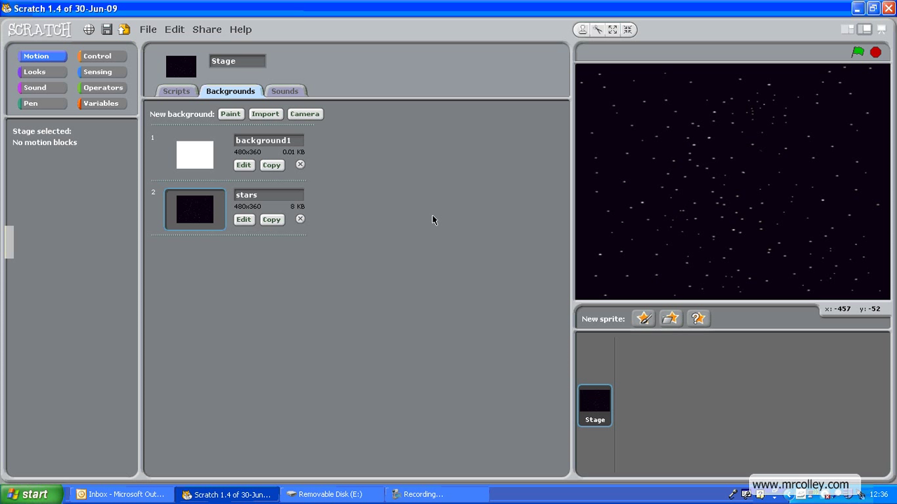
Switch the Stage back to its empty Scripts area
click(177, 91)
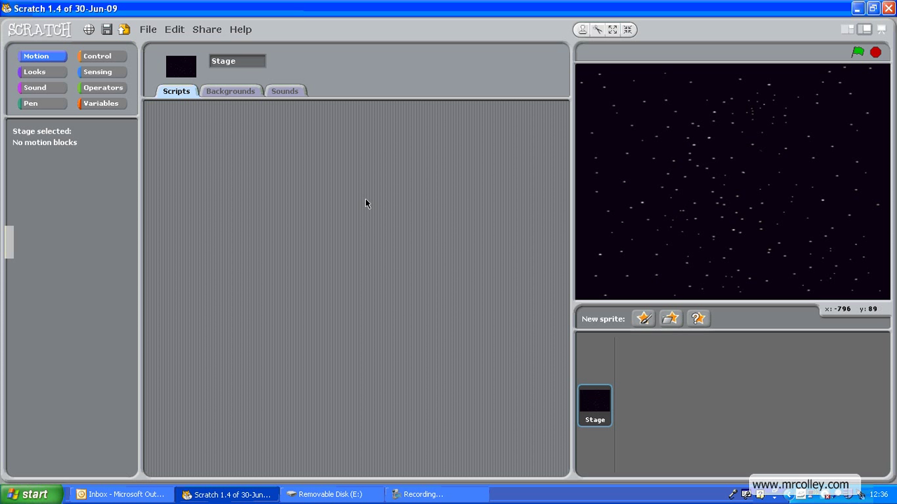
mouse_move(743, 160)
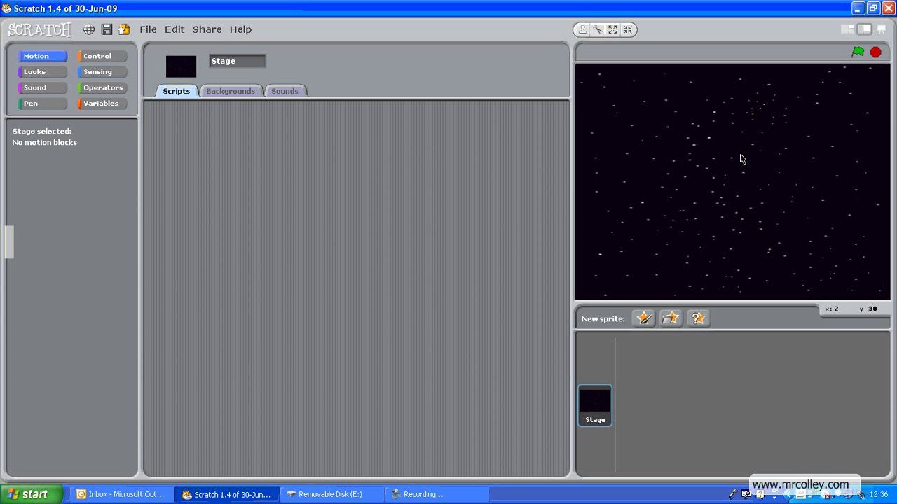
mouse_move(848, 190)
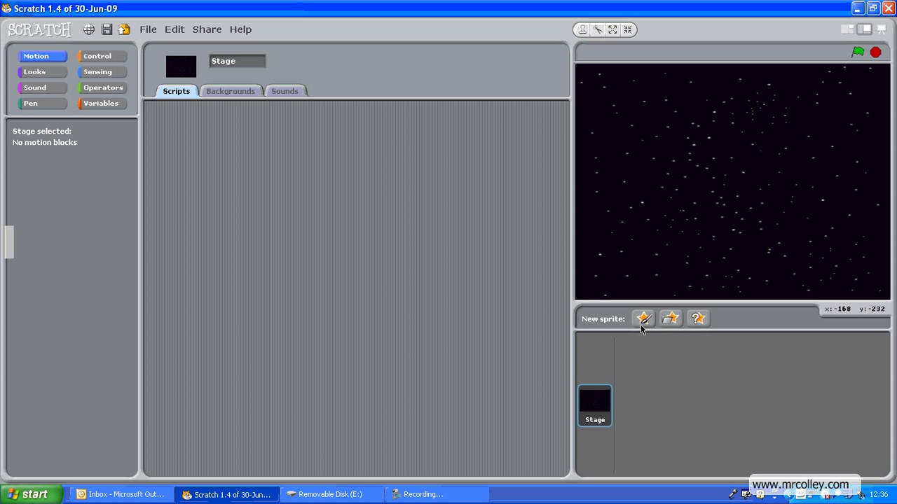
mouse_move(642, 320)
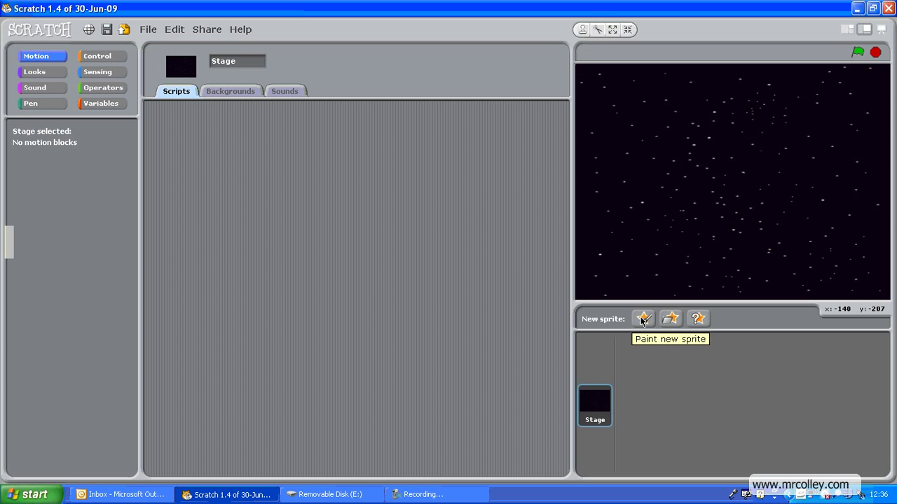
Paint a new sprite as a small filled yellow circle and accept it
click(642, 319)
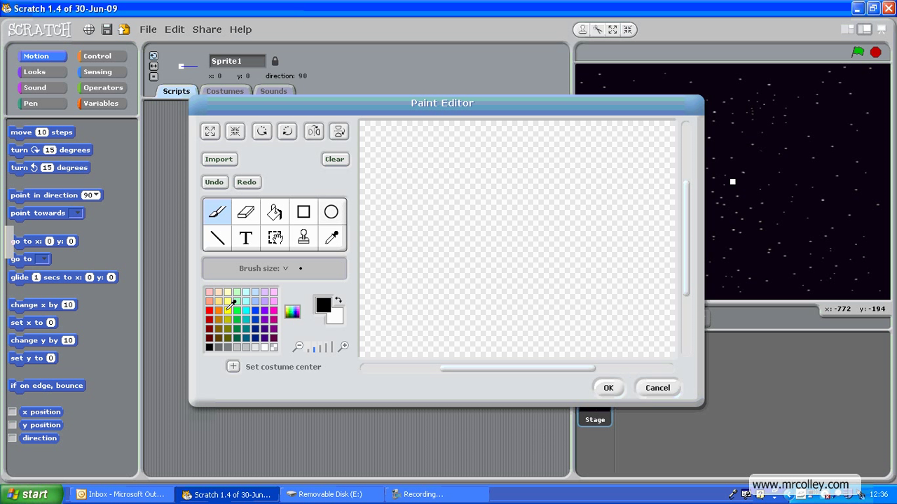
click(331, 212)
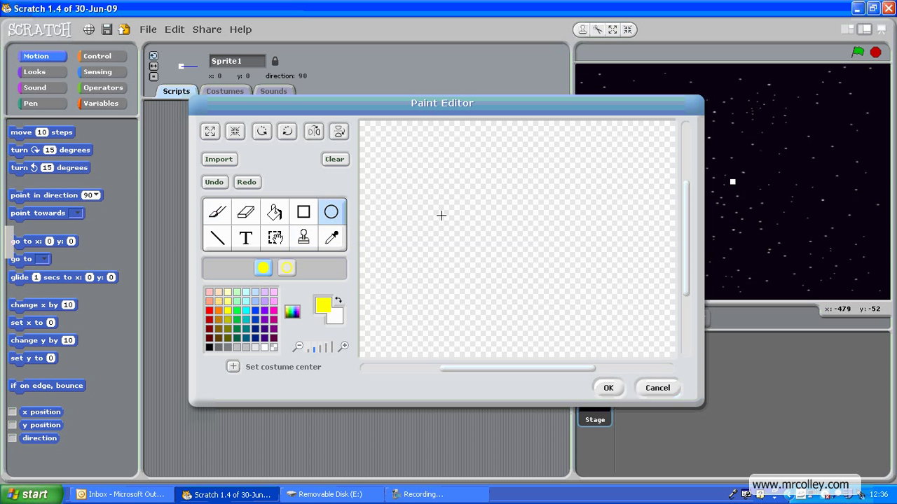
mouse_move(485, 226)
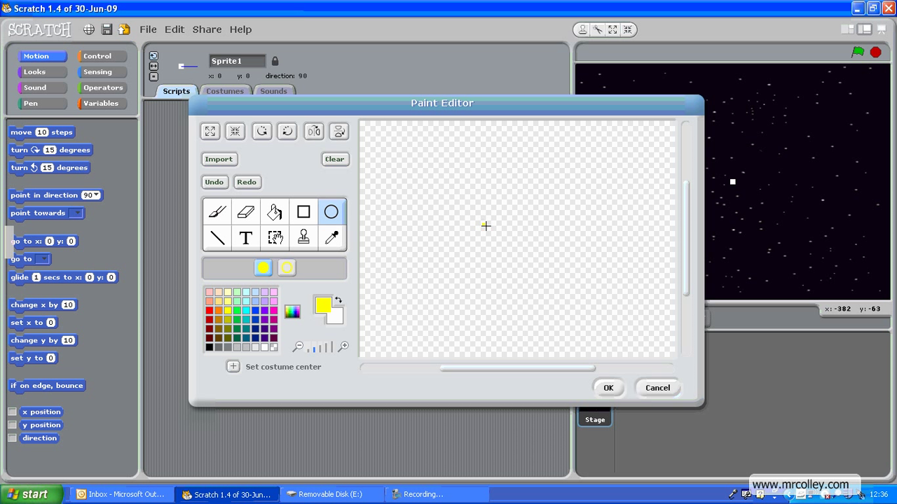
click(497, 238)
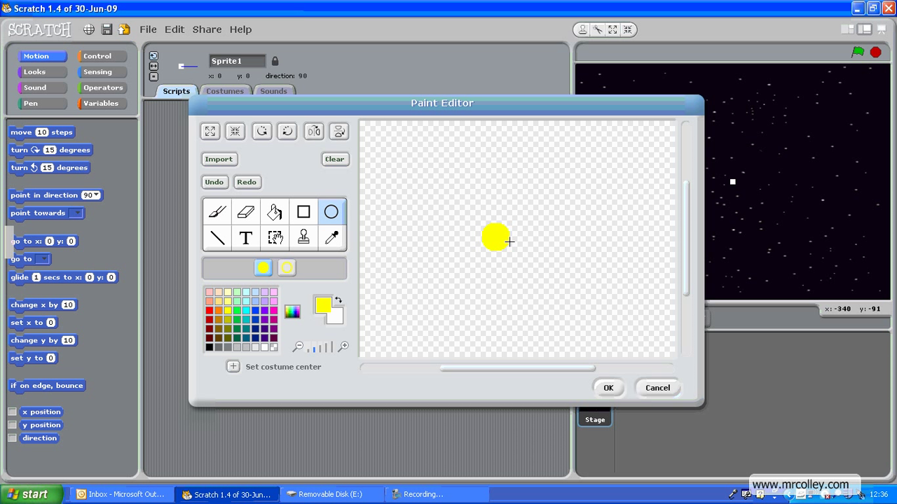
mouse_move(565, 328)
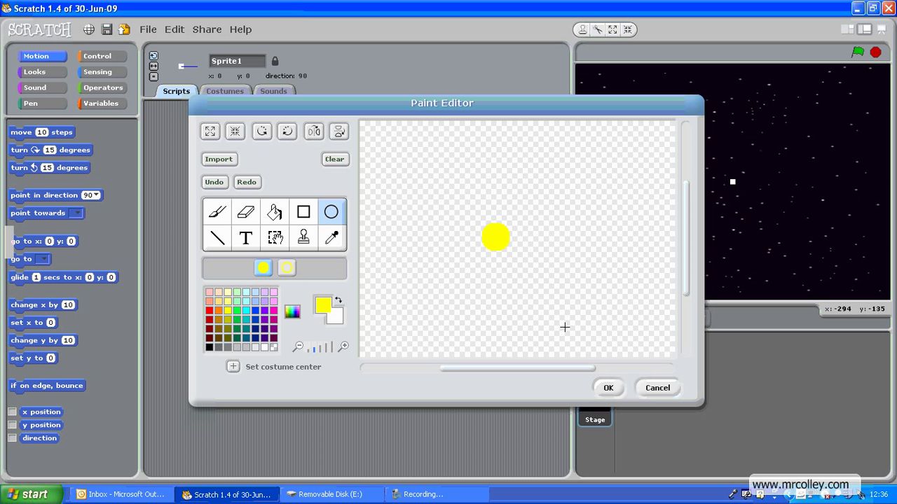
click(607, 387)
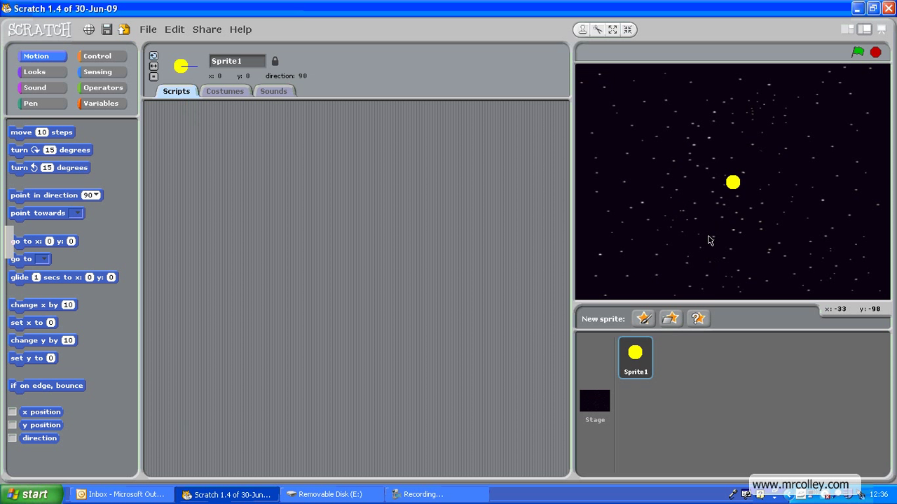
mouse_move(871, 94)
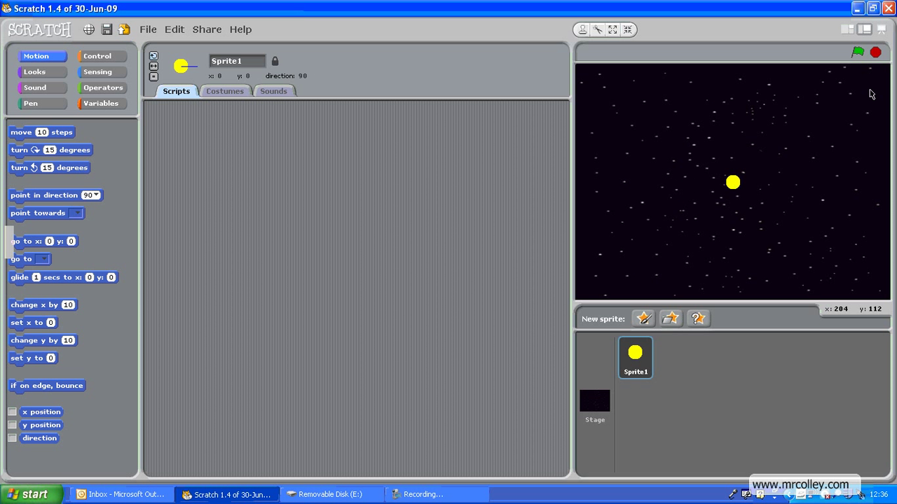
mouse_move(727, 210)
text(Ball)
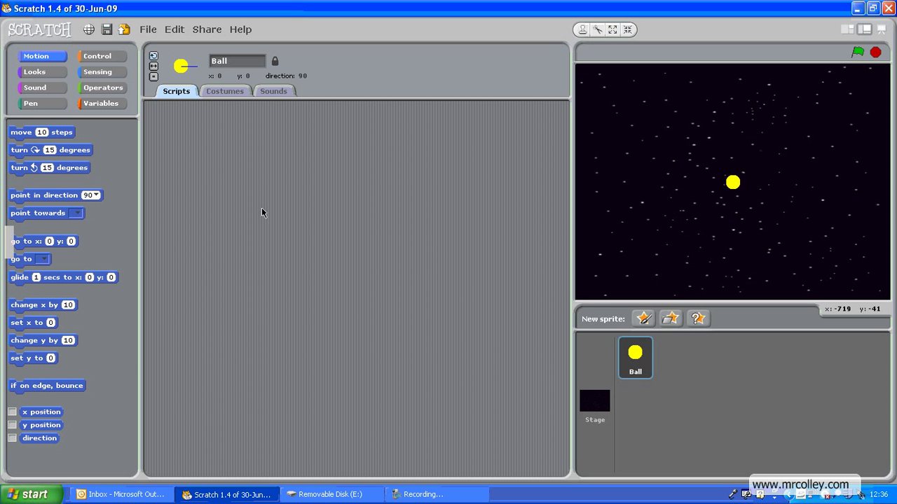
mouse_move(381, 213)
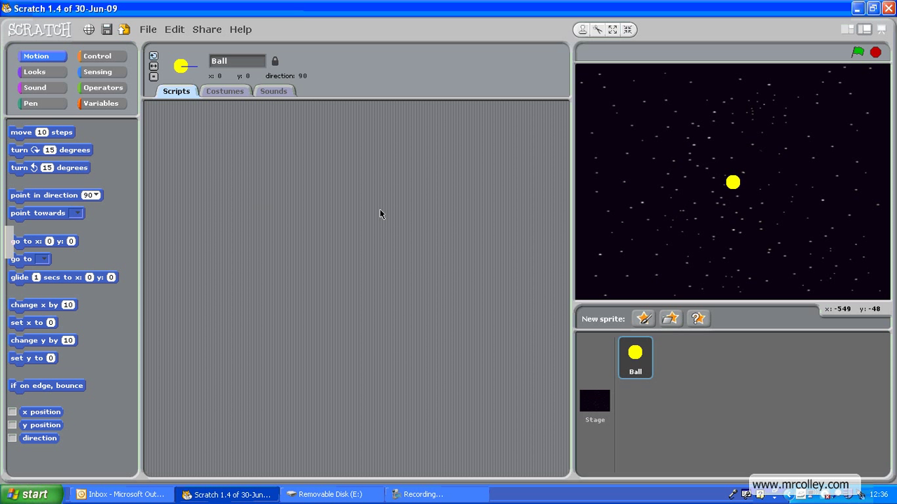
mouse_move(586, 241)
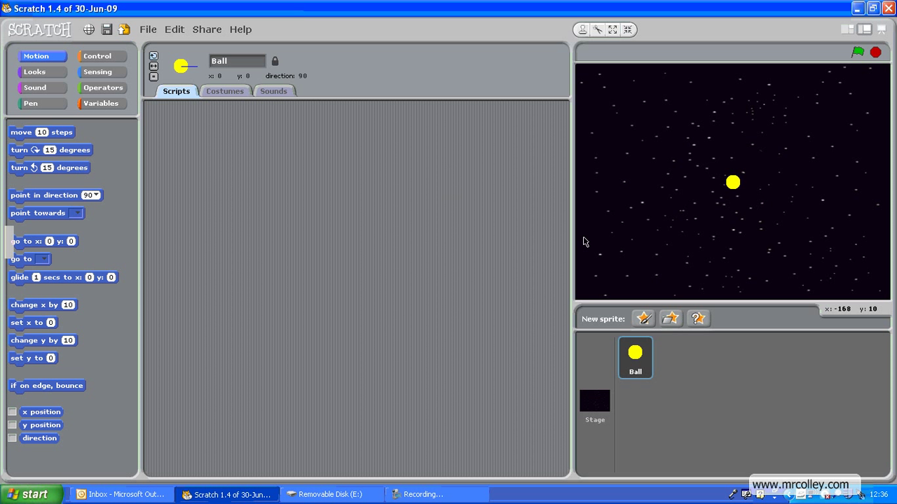
mouse_move(751, 193)
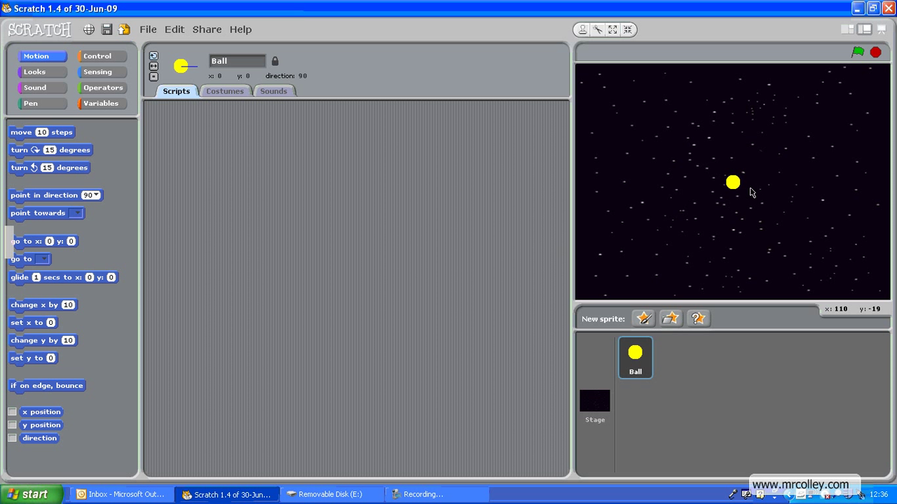
mouse_move(591, 265)
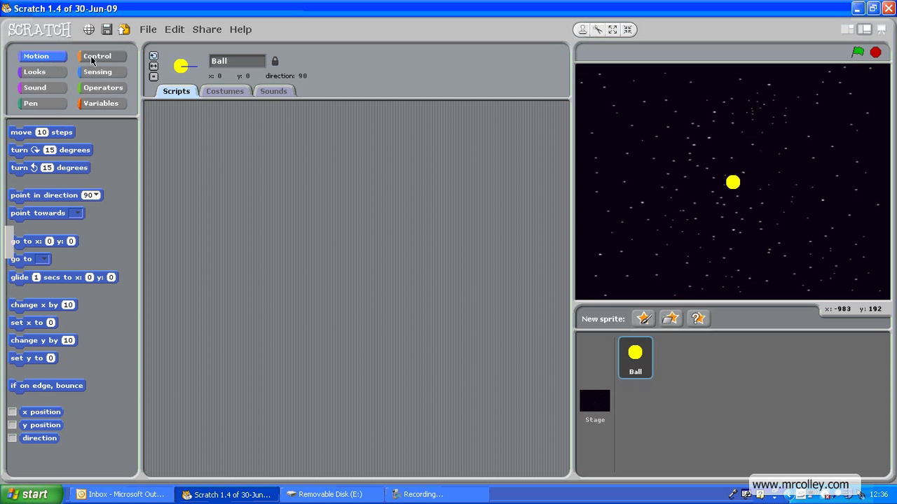
Attach 'go to x:0 y:0' under Ball's green-flag block and run it to centre the ball
click(96, 56)
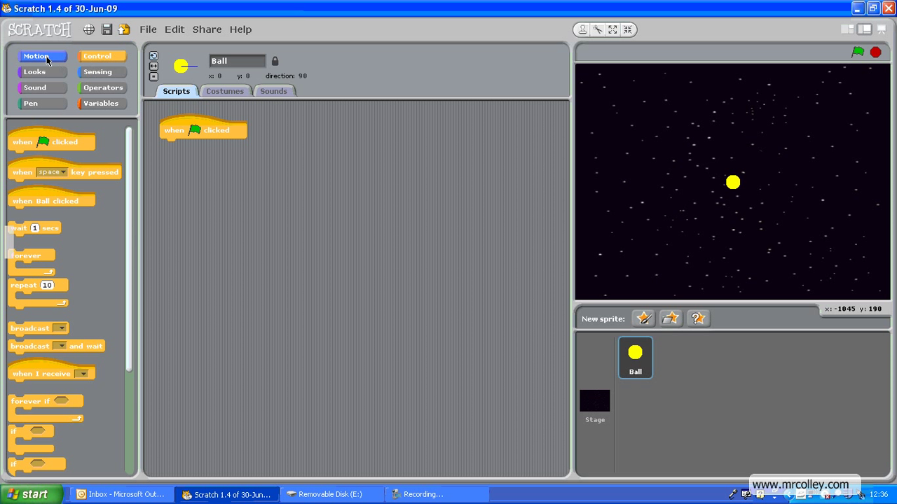
click(36, 56)
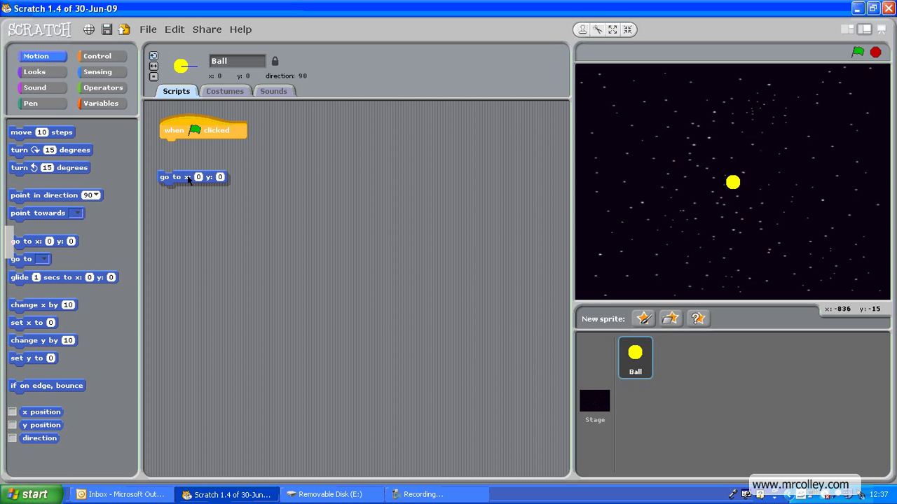
drag(175, 177, 174, 146)
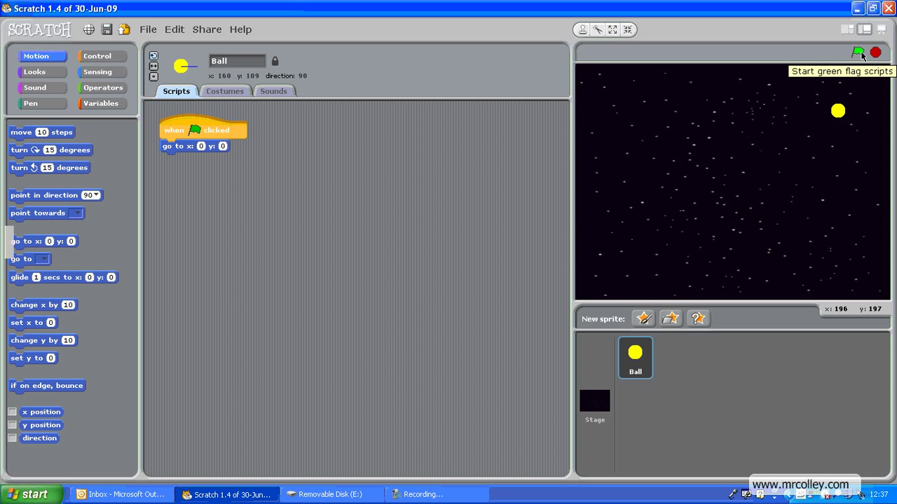
click(857, 51)
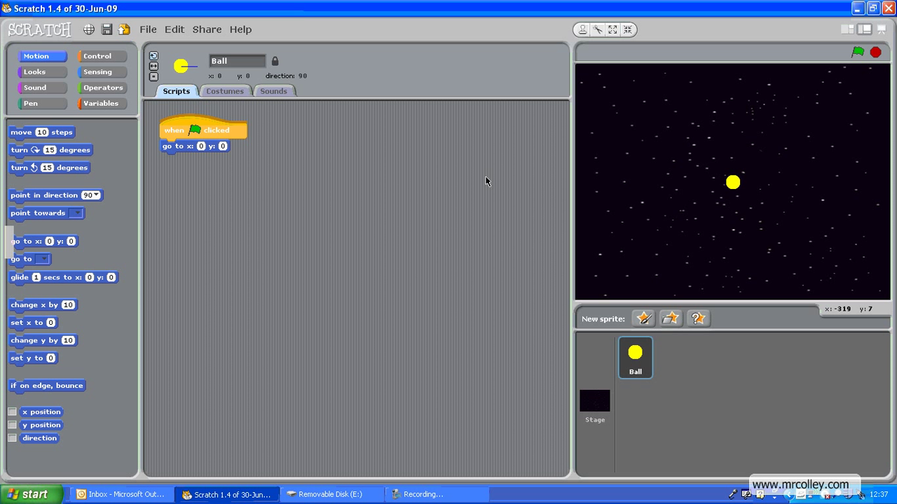
mouse_move(344, 212)
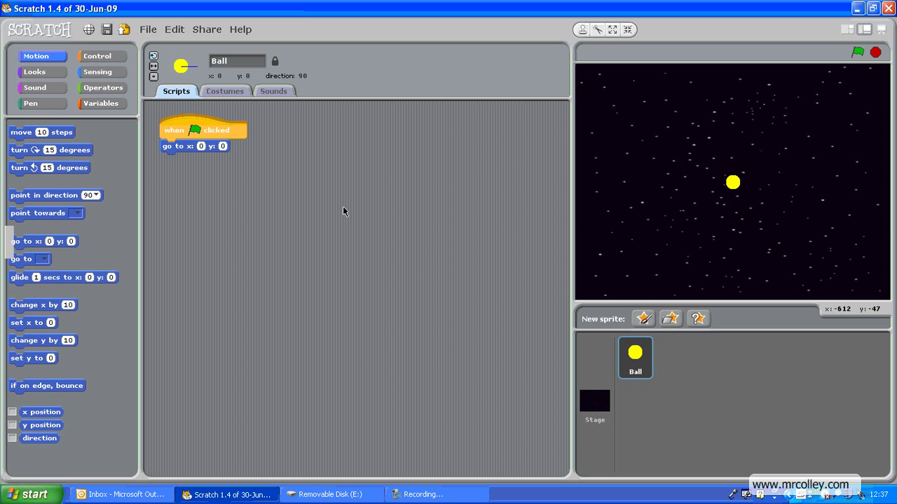
mouse_move(661, 322)
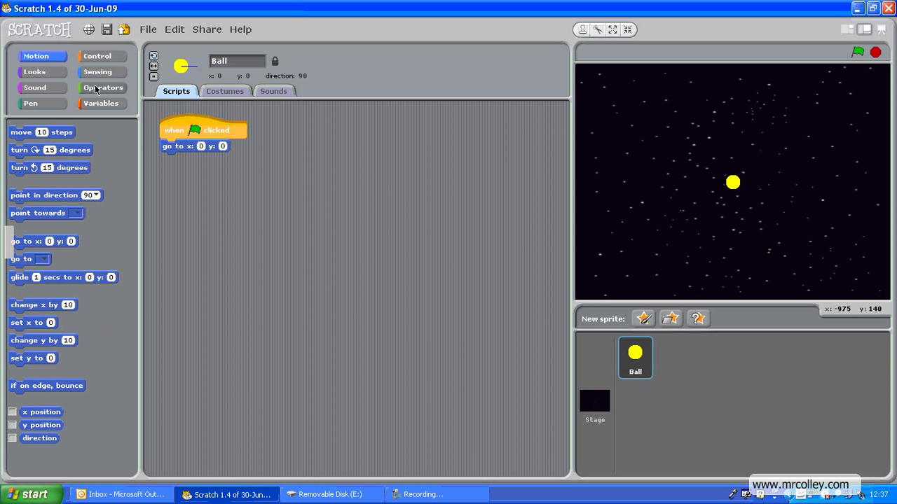
Add a forever loop below the go-to block containing 'move 10 steps'
click(97, 56)
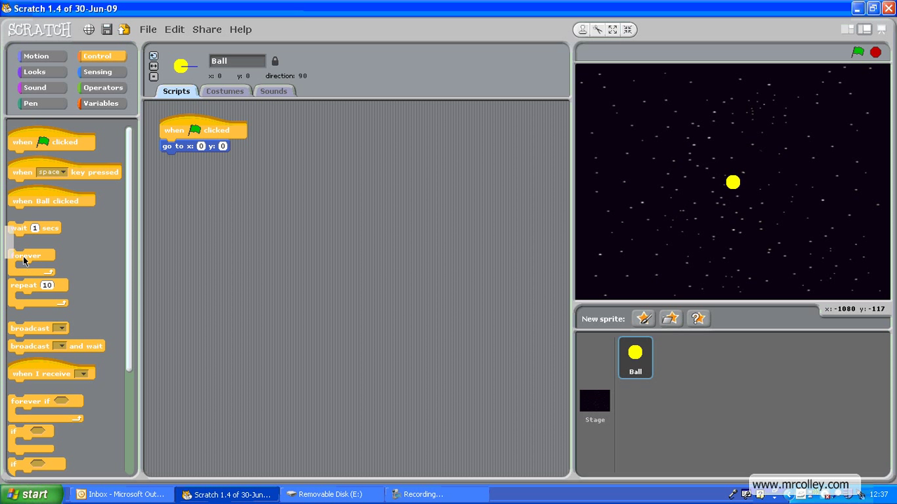
drag(28, 255, 184, 159)
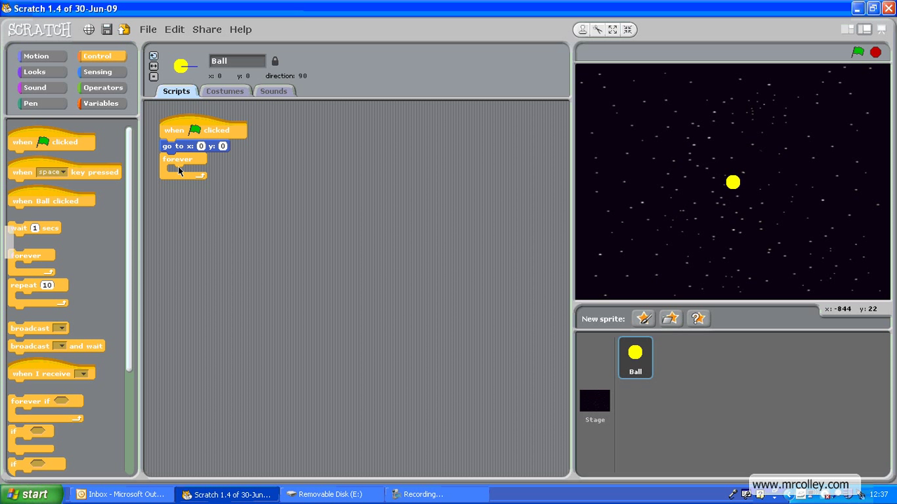
click(37, 56)
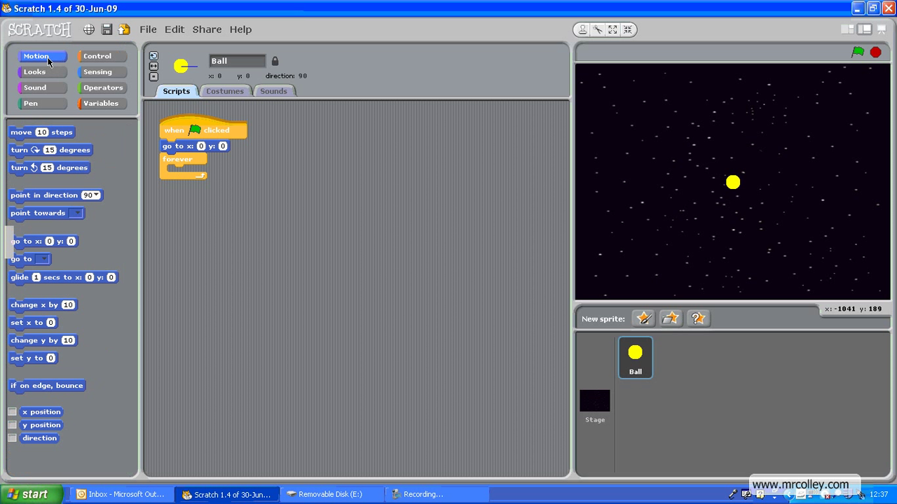
drag(42, 132, 199, 171)
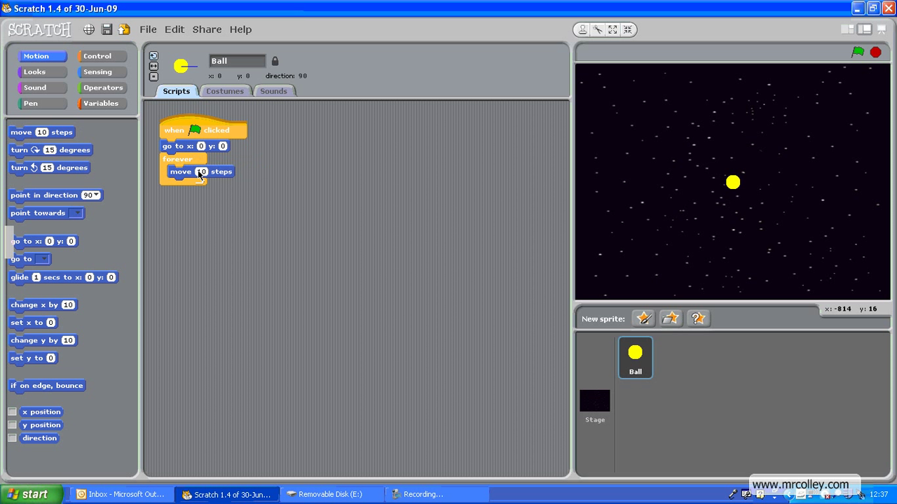
mouse_move(219, 175)
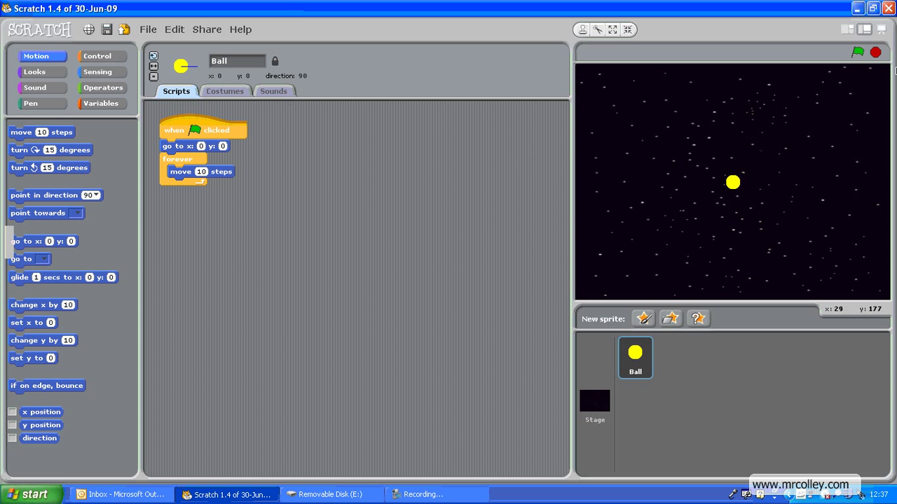
Run the script so Ball glides right and sticks at the stage edge, x 240
click(857, 52)
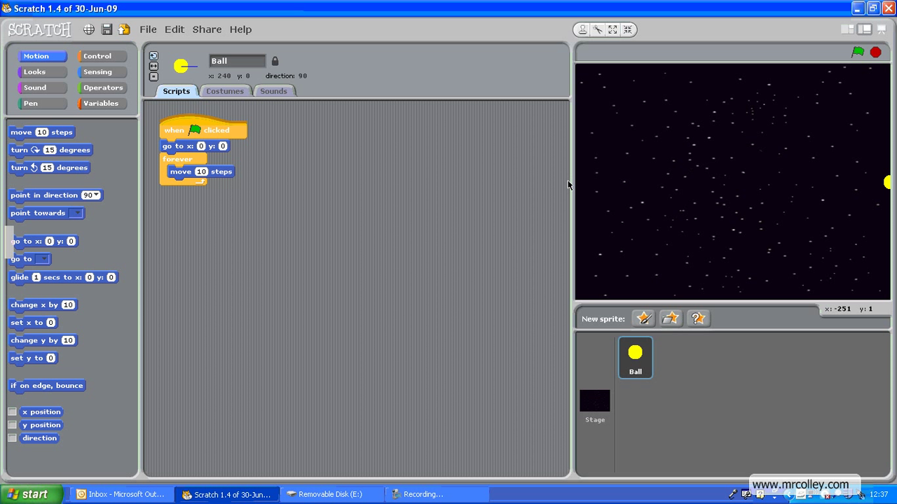
mouse_move(600, 153)
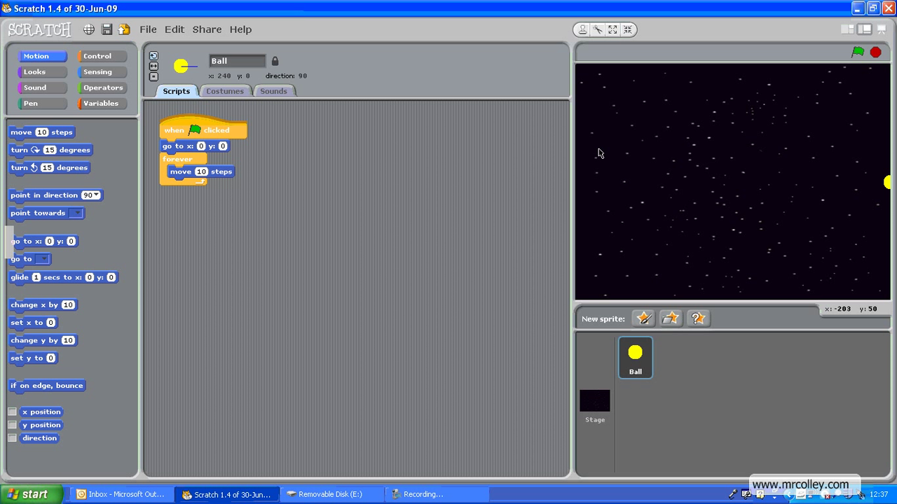
mouse_move(589, 165)
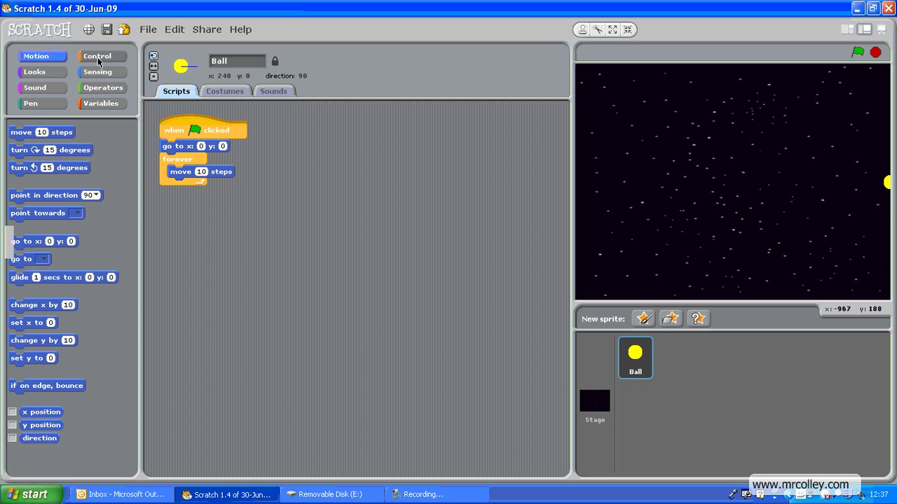
click(98, 56)
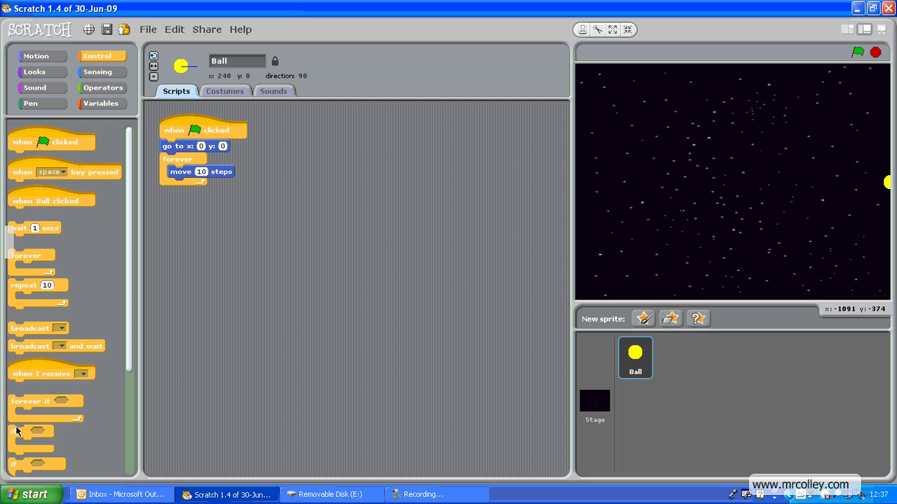
Build a separate 'if touching edge?' block in the scripts area
drag(35, 432, 308, 152)
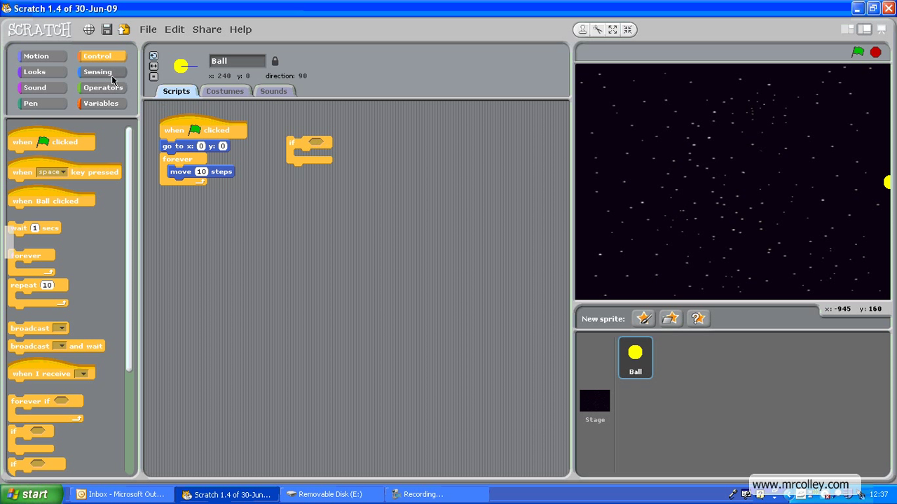
click(98, 71)
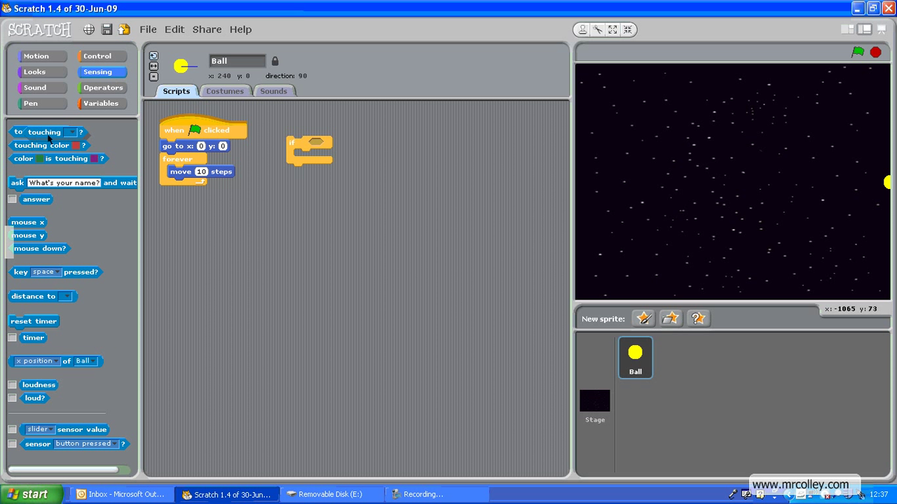
drag(39, 132, 329, 143)
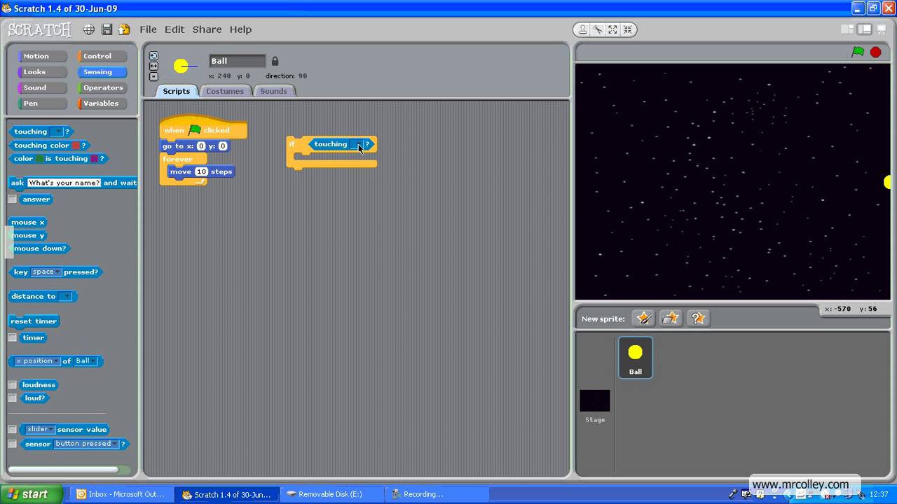
click(358, 143)
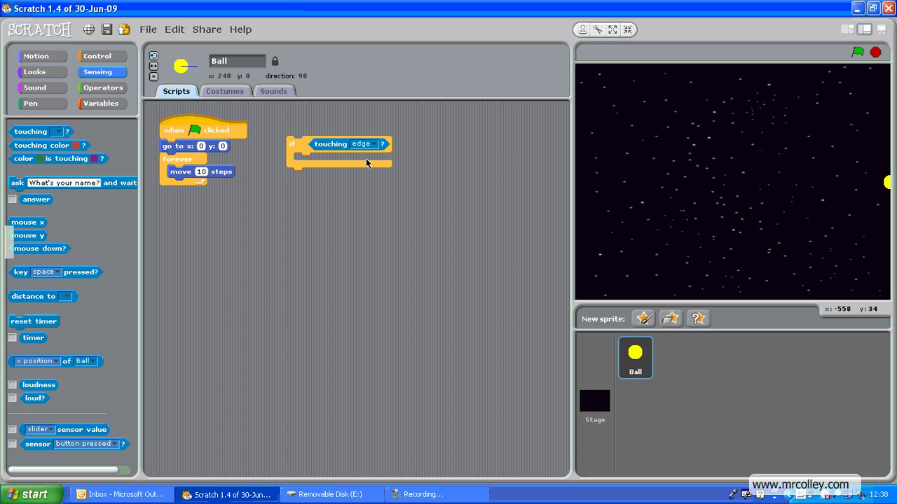
mouse_move(351, 155)
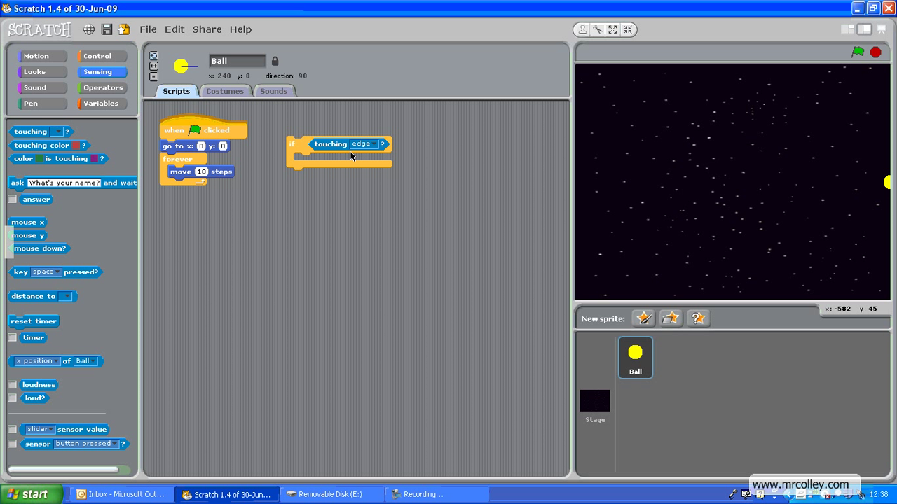
mouse_move(280, 188)
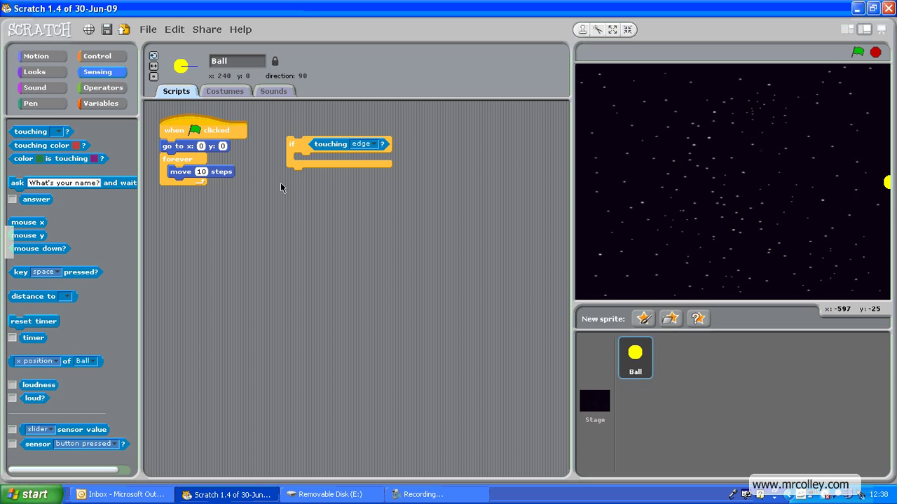
click(36, 56)
text(-10)
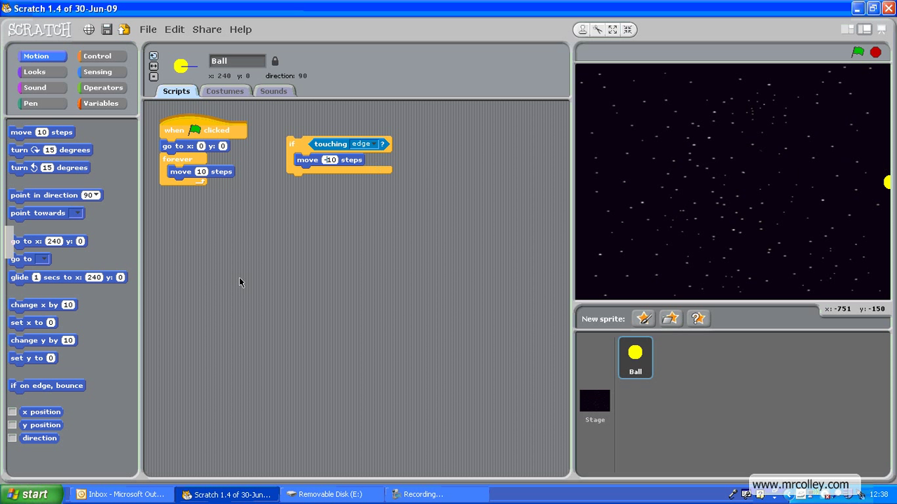
mouse_move(49, 157)
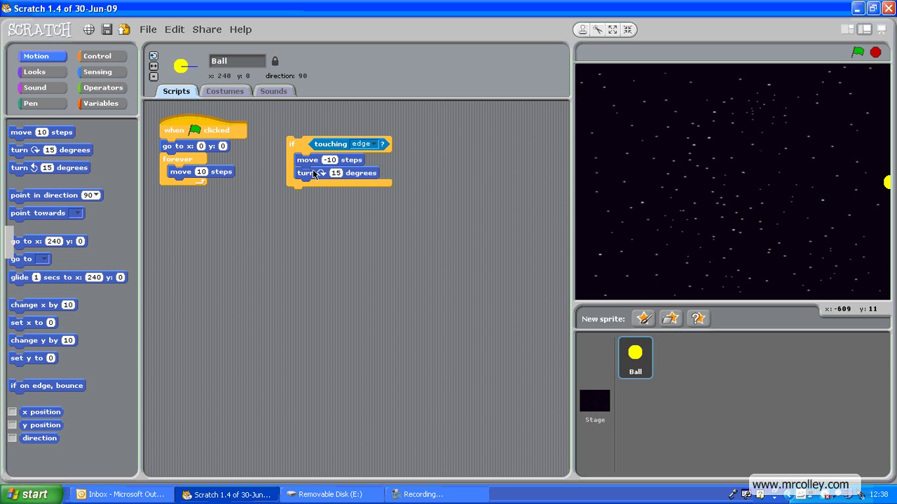
Make the if block's turn amount 'pick random 150 to 210' degrees
click(102, 87)
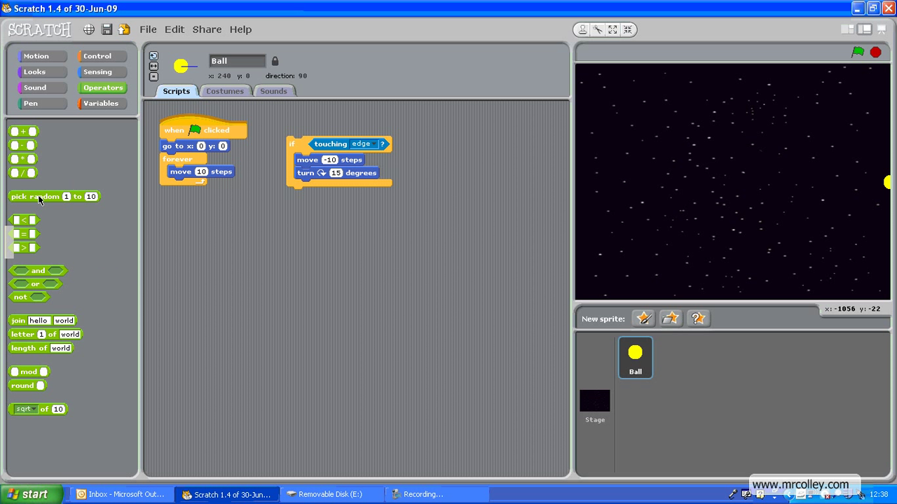
drag(35, 196, 343, 172)
text(110)
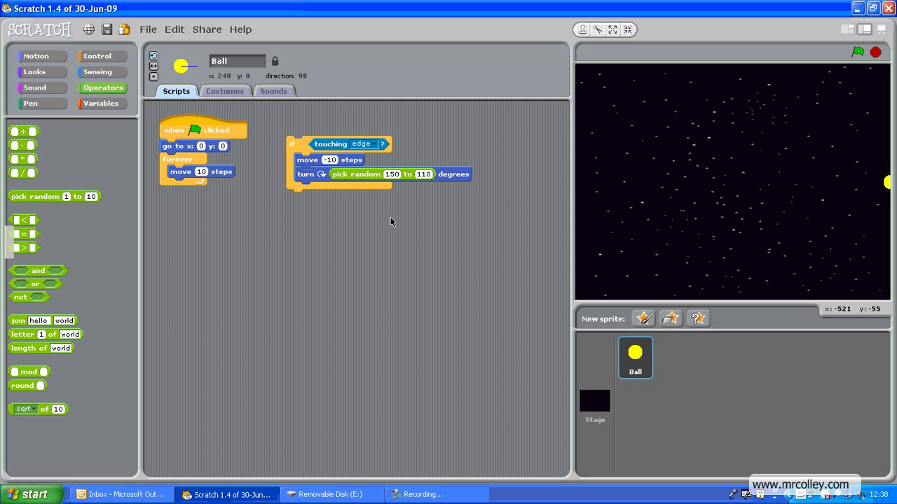
mouse_move(783, 188)
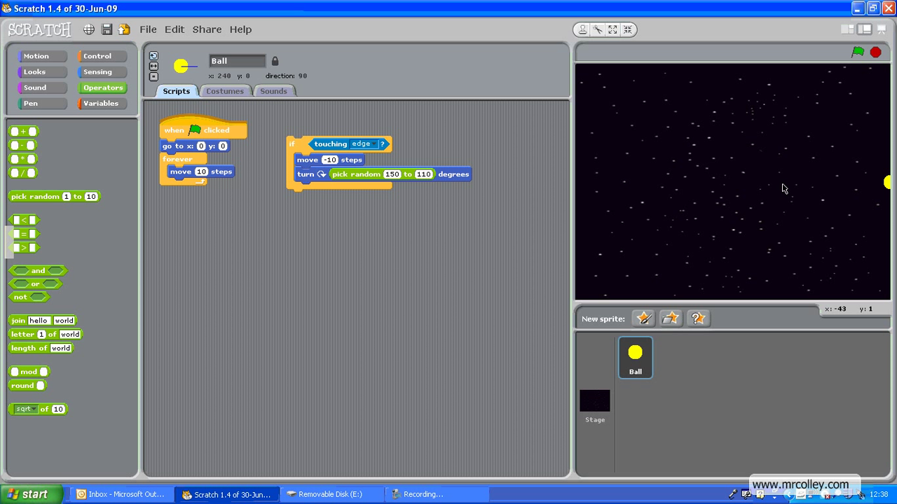
mouse_move(575, 221)
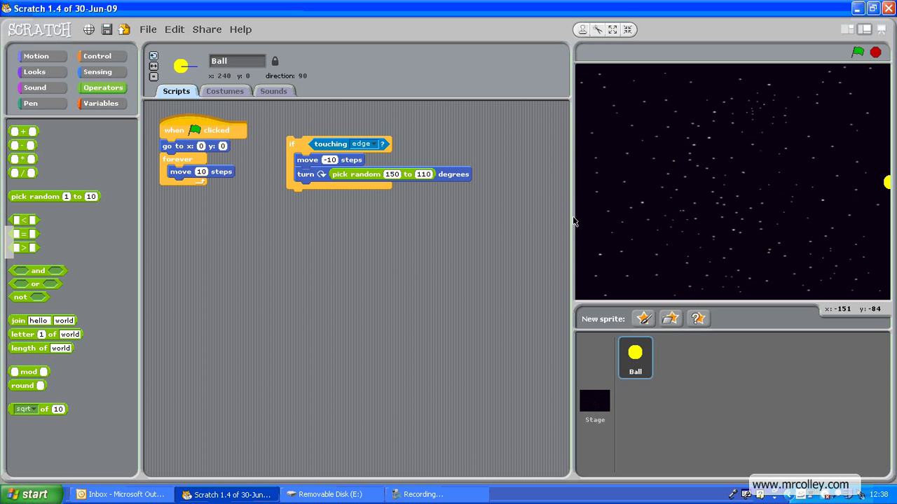
mouse_move(676, 166)
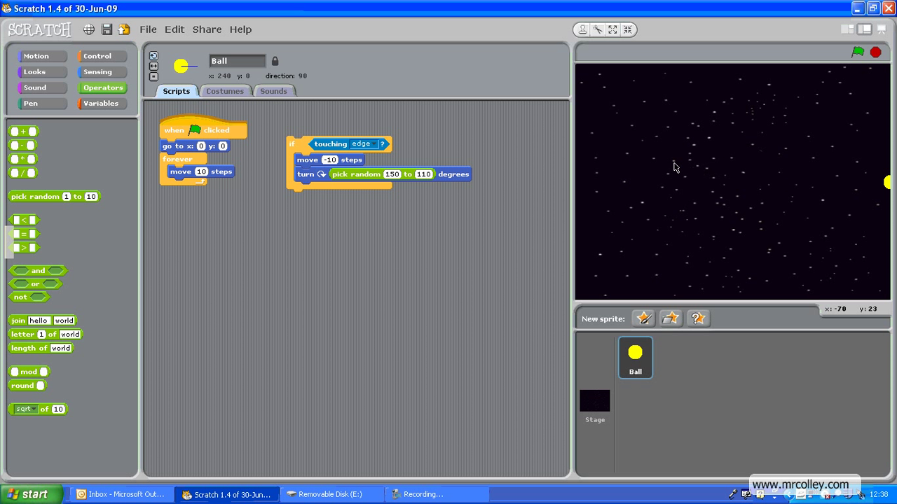
mouse_move(493, 262)
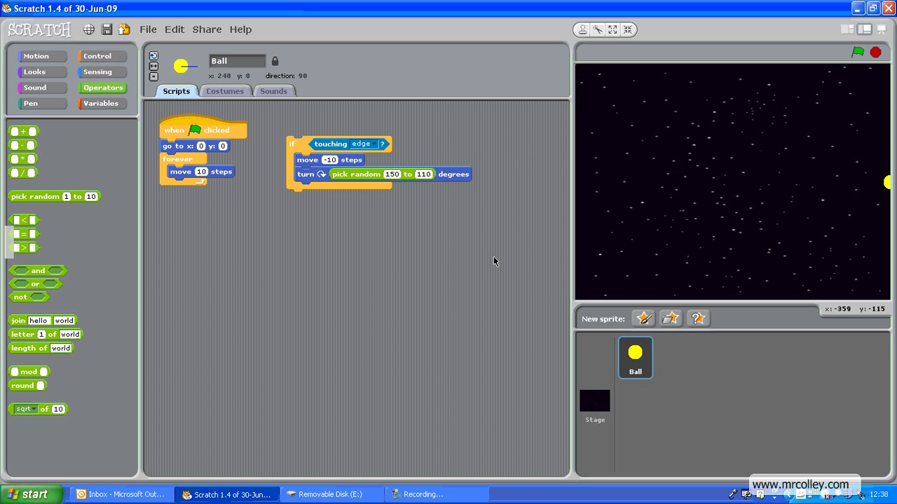
mouse_move(298, 144)
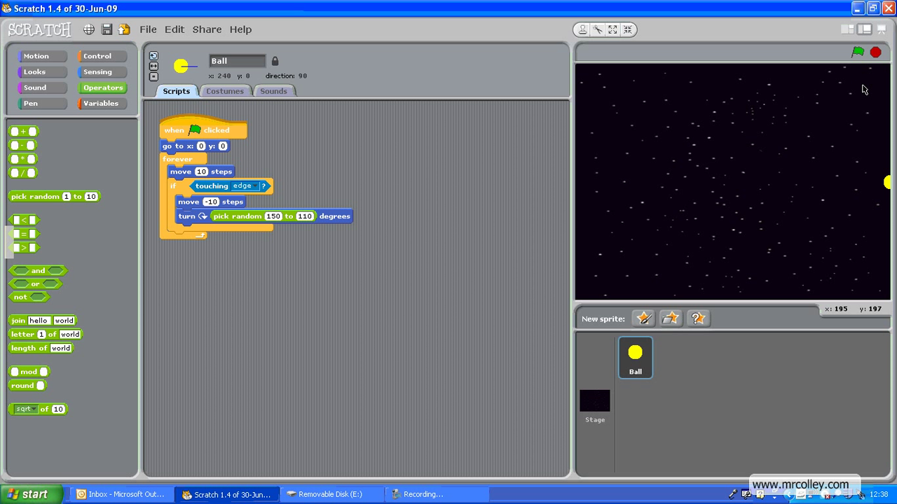
mouse_move(856, 81)
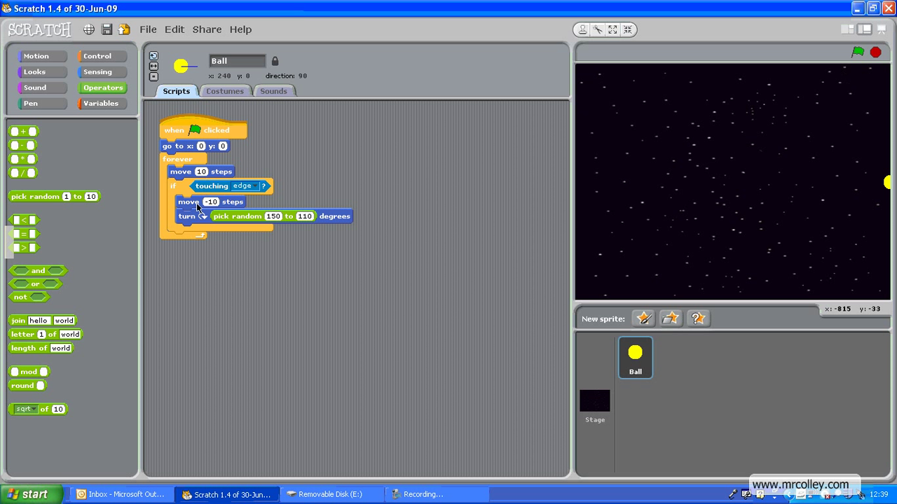
mouse_move(882, 23)
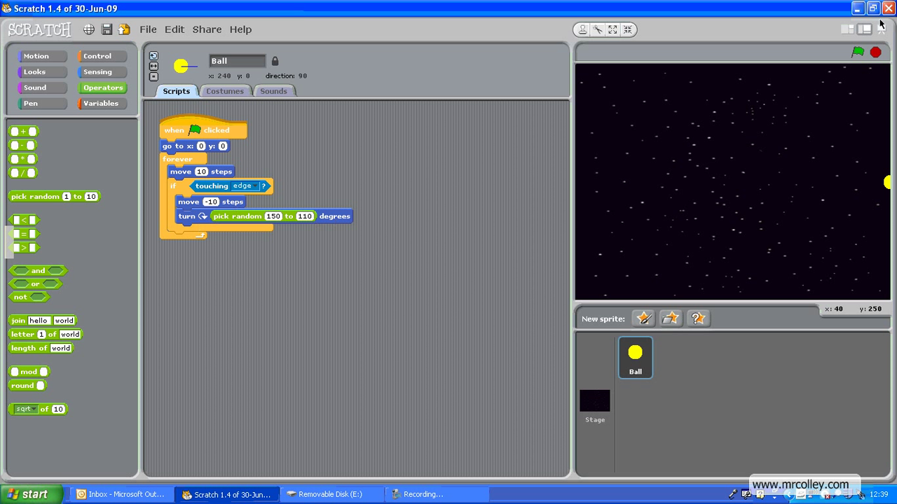
Run the project so Ball bounces around the stage, then stop it
click(858, 52)
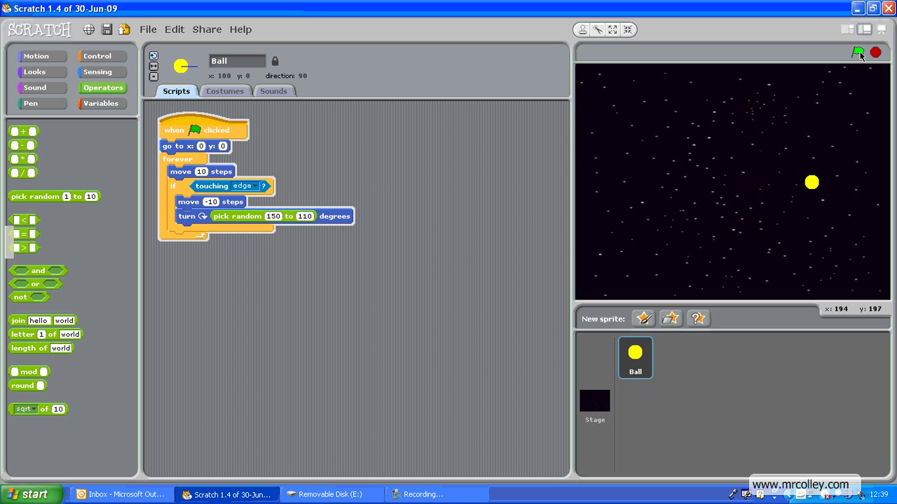
click(858, 53)
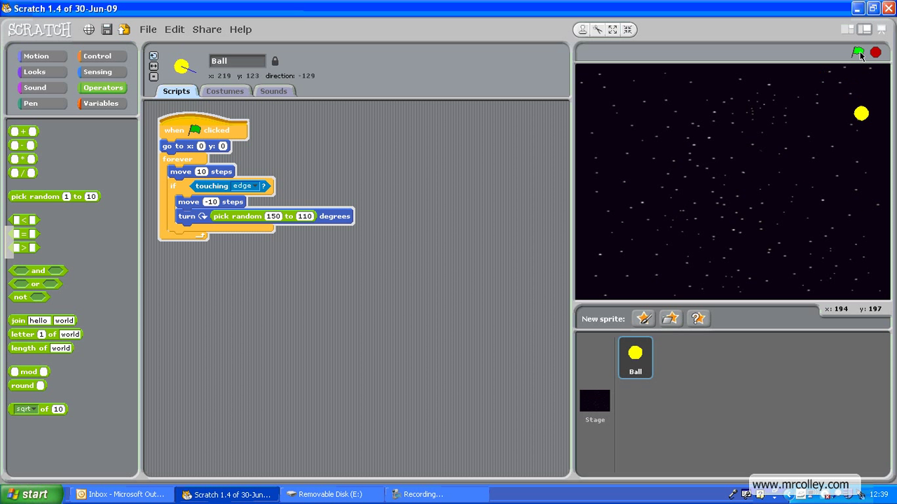
click(858, 52)
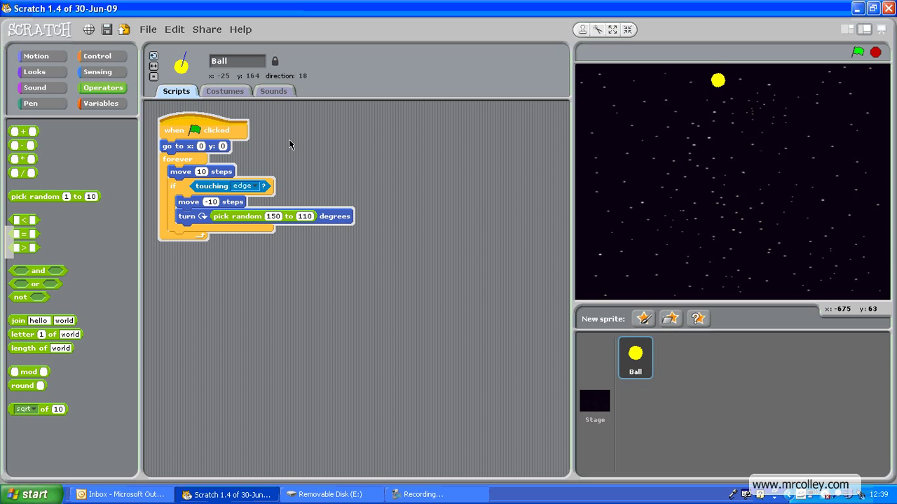